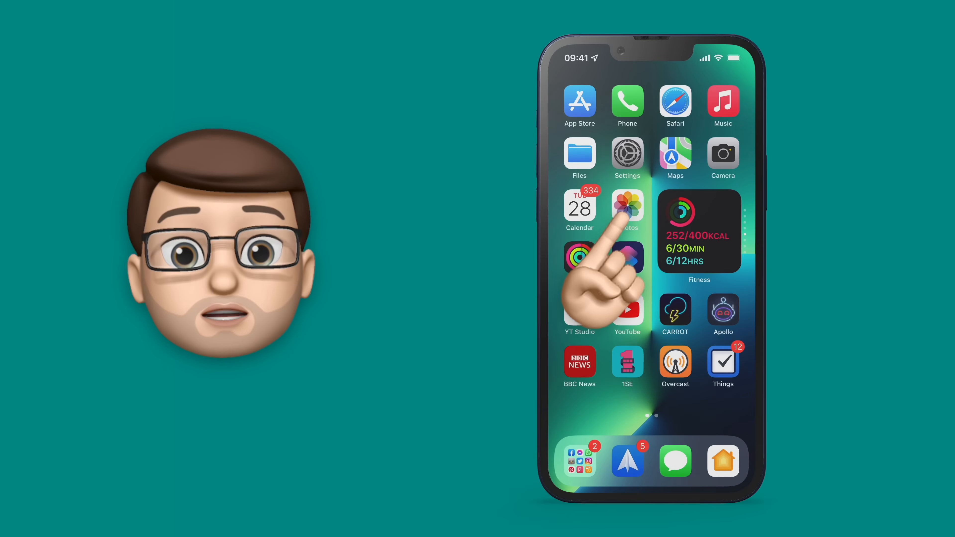
Step: Launch Photos and view the yellow-and-orange wallpaper image full screen
click(627, 207)
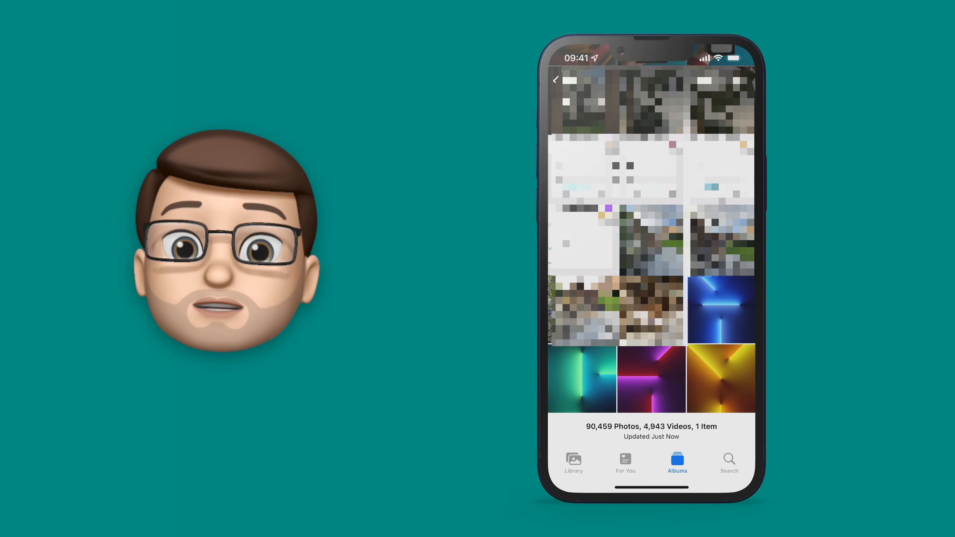
click(721, 380)
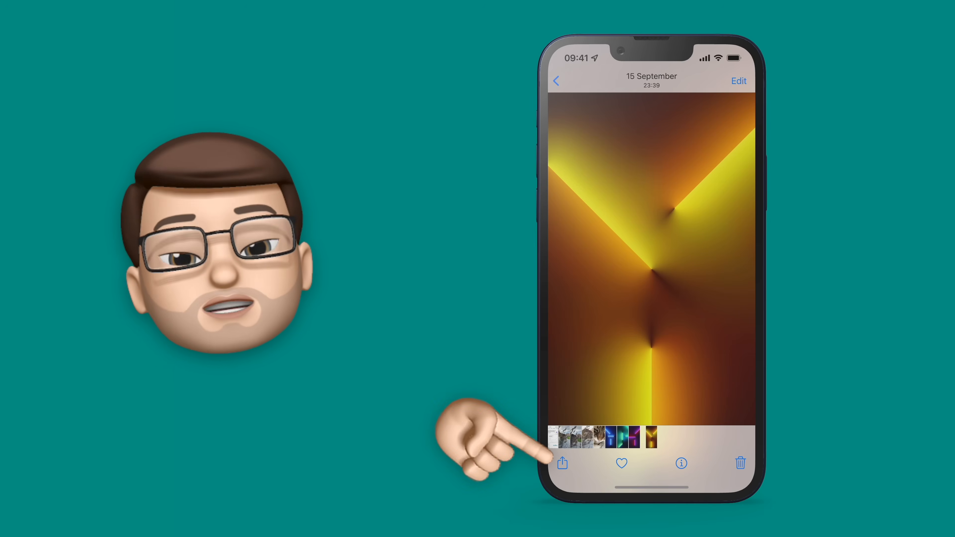
Step: Add the yellow wallpaper to a new Gym album via Share > Add to Album
click(563, 462)
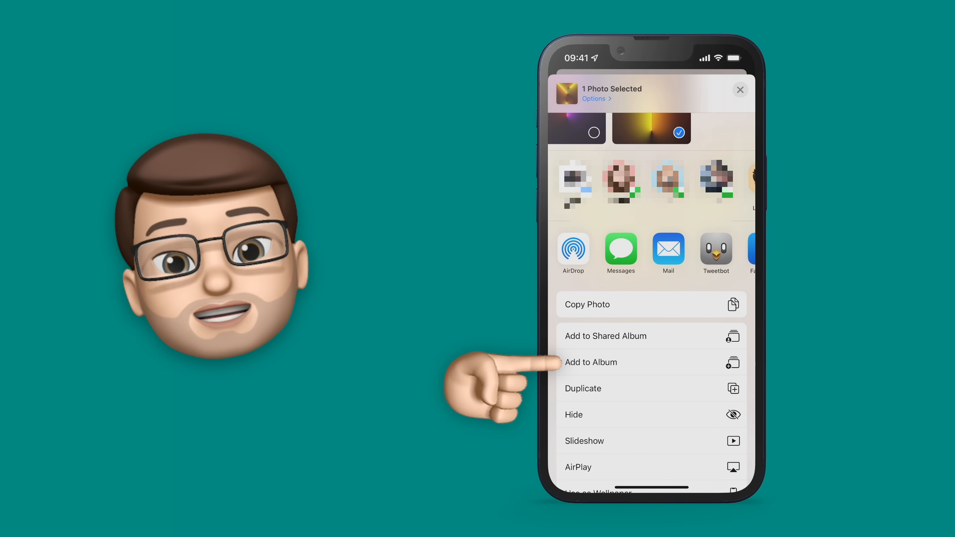
click(591, 363)
text(Gym)
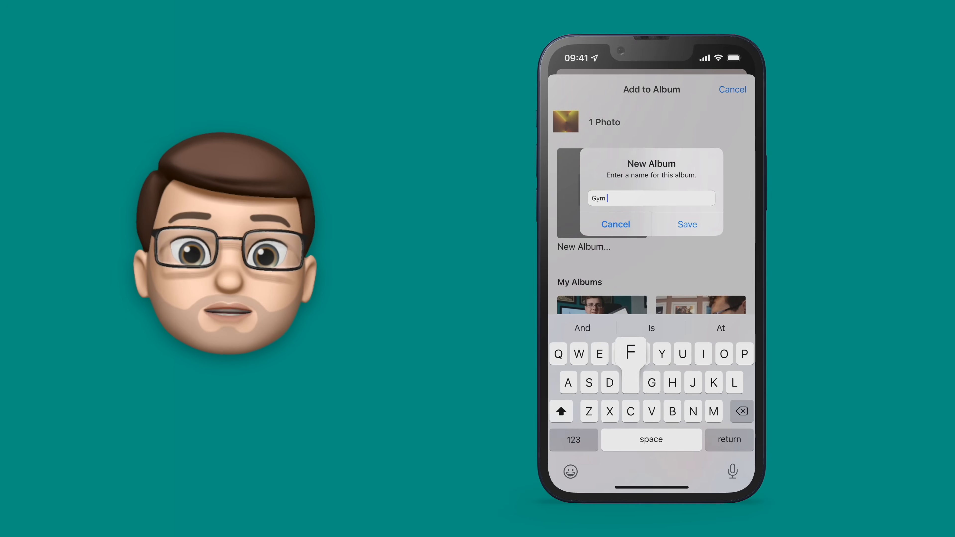
click(687, 224)
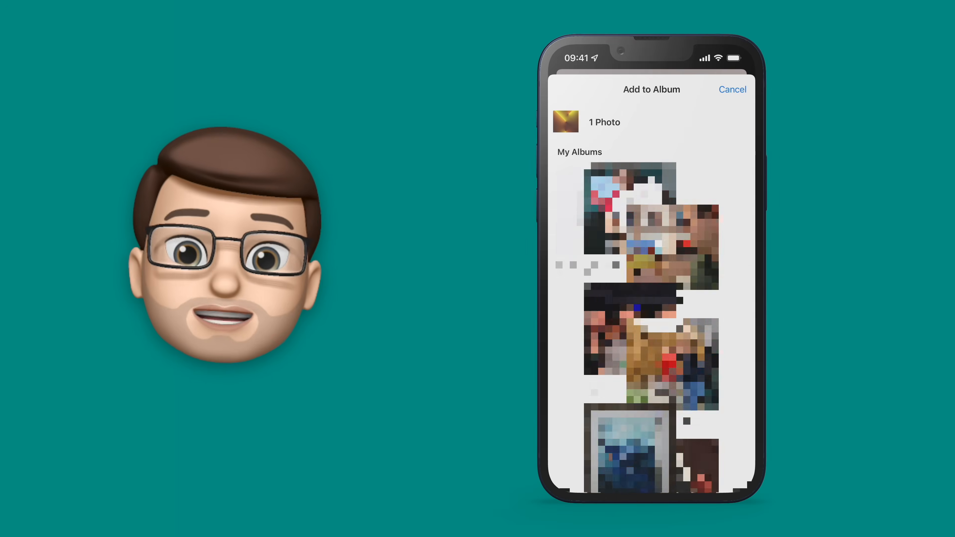
click(732, 90)
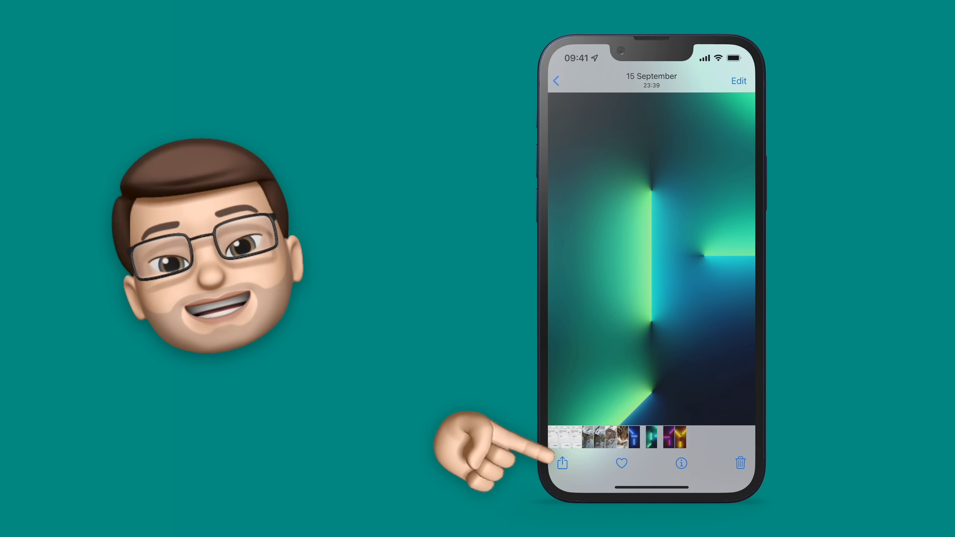
Step: Add the green wallpaper to a new Personal Focus album
click(562, 463)
text(Personal Focus)
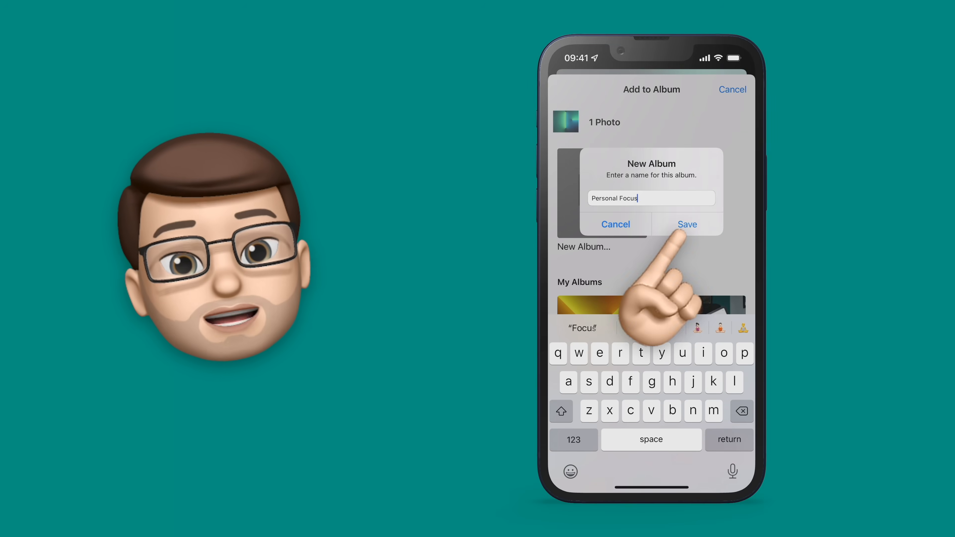
click(688, 225)
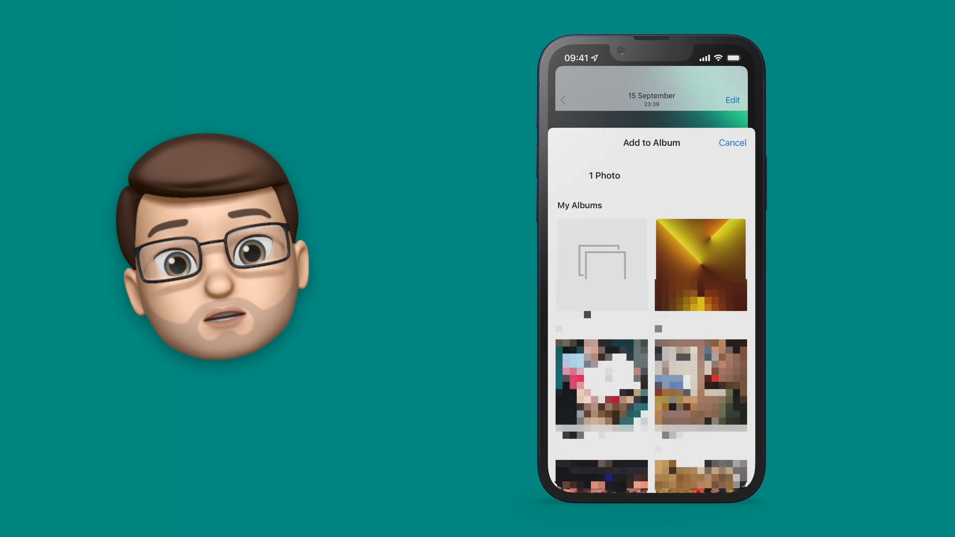
click(732, 143)
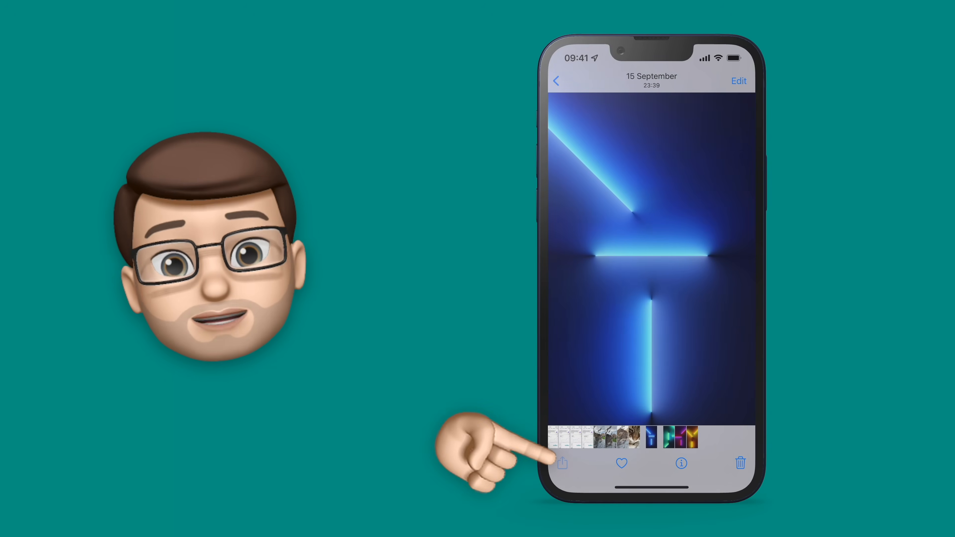
Step: Add the blue wallpaper to a new Work album
click(562, 463)
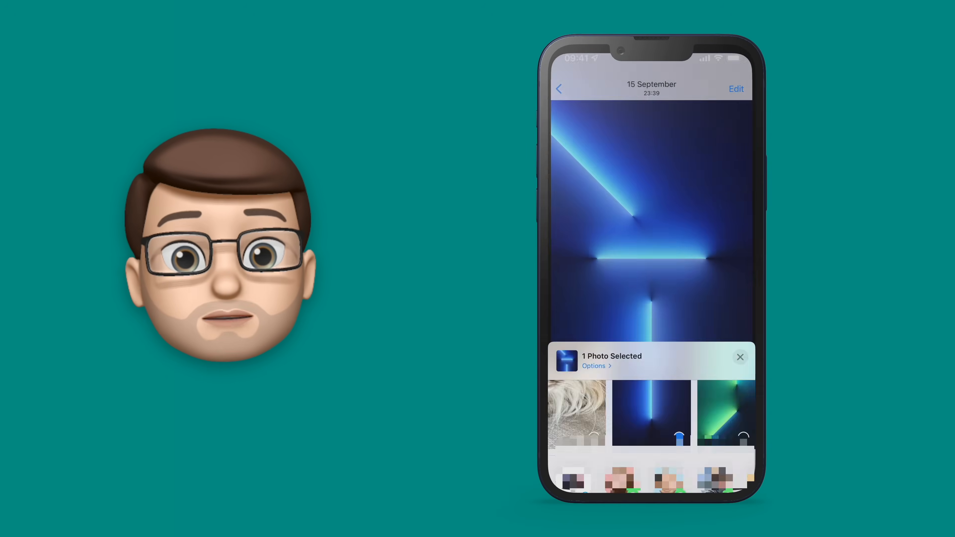
click(594, 366)
text(Work)
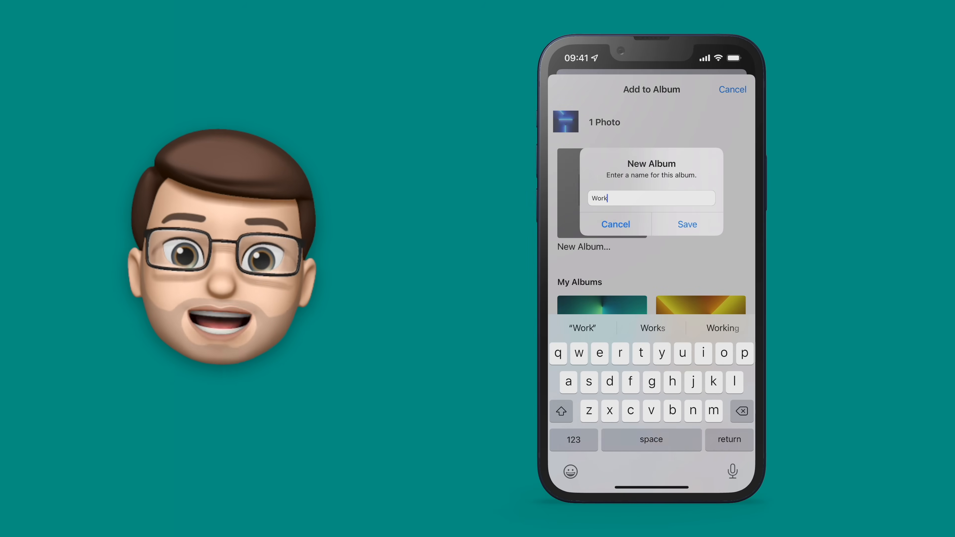
click(687, 225)
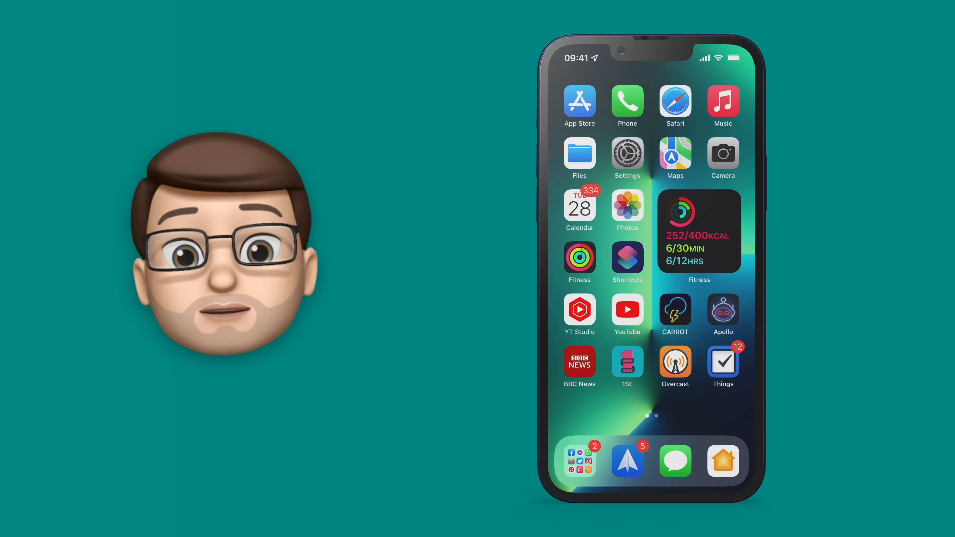
Step: Launch Shortcuts, go to Automation and begin a New Automation
click(627, 258)
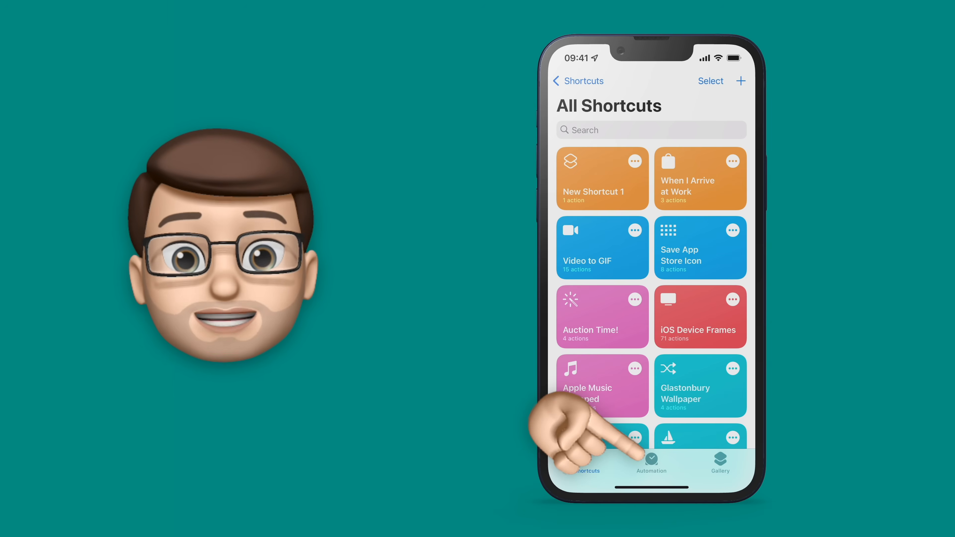
click(652, 462)
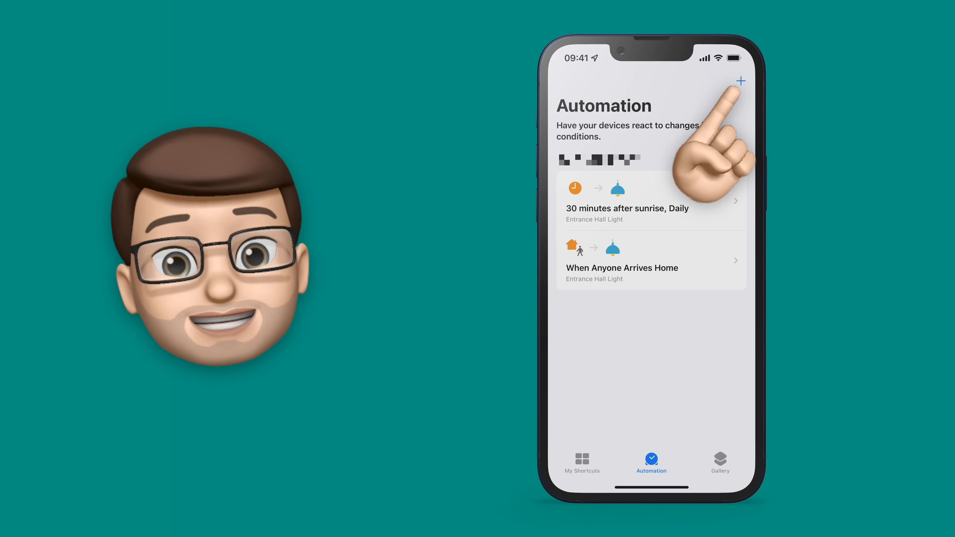
click(741, 80)
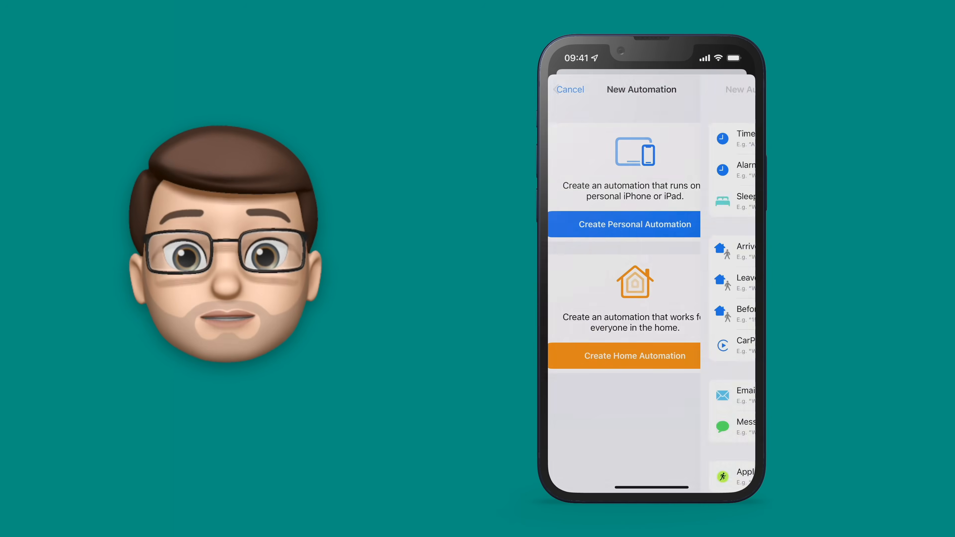
Step: Create a personal automation triggered by the Gym focus turning on
click(635, 225)
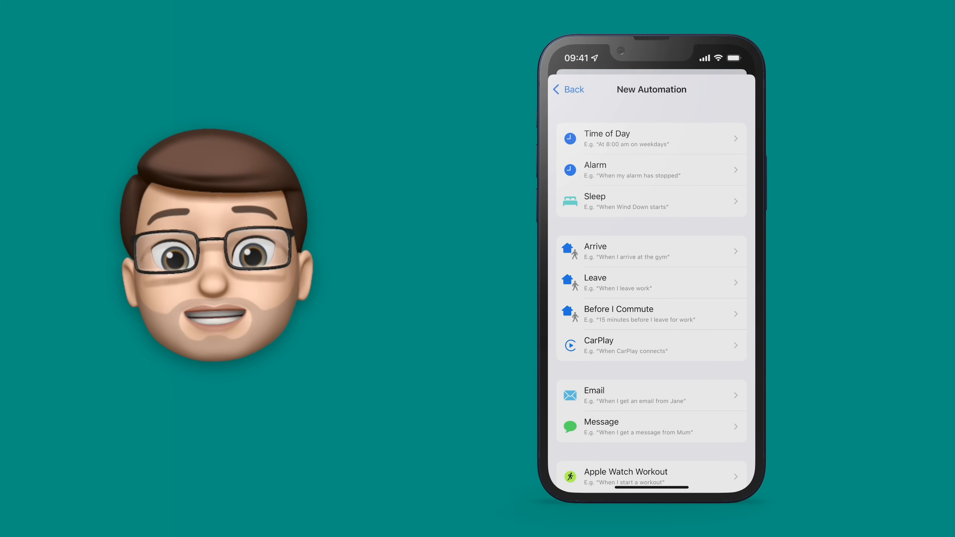
scroll(down, 3)
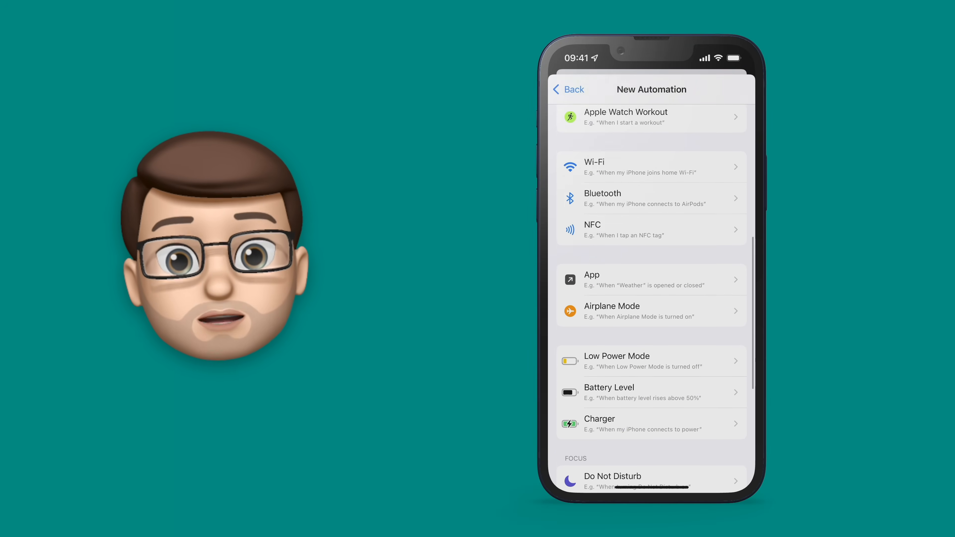
scroll(down, 3)
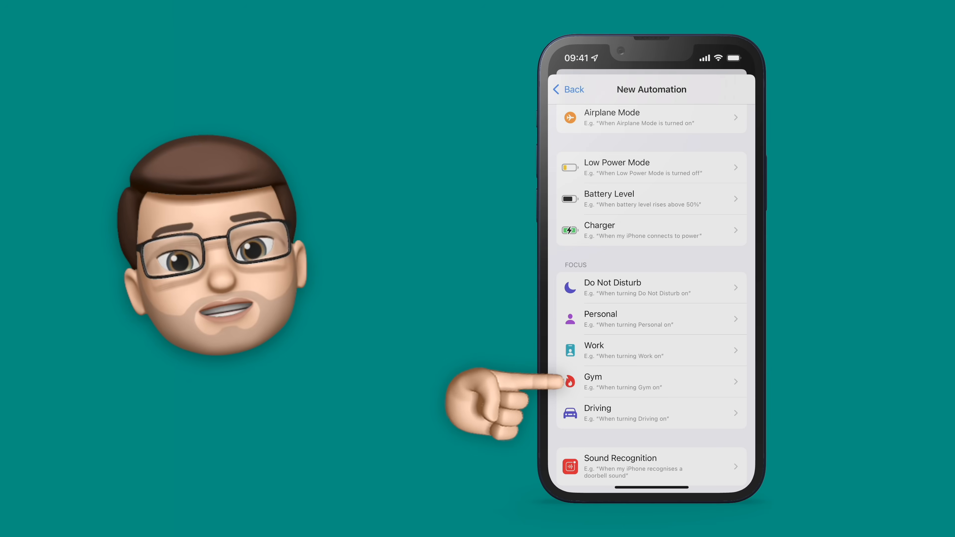
click(593, 382)
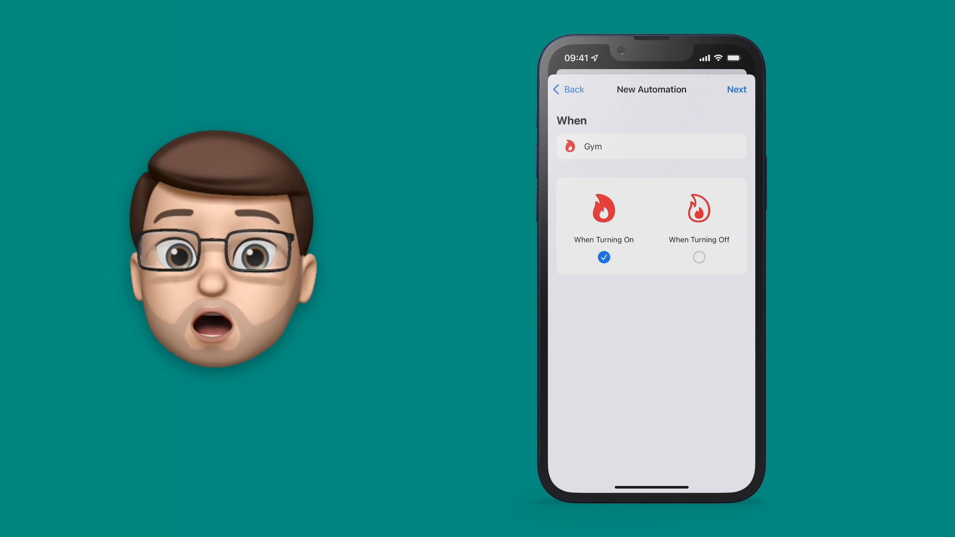
Step: Proceed to the Gym automation's empty actions list
click(737, 90)
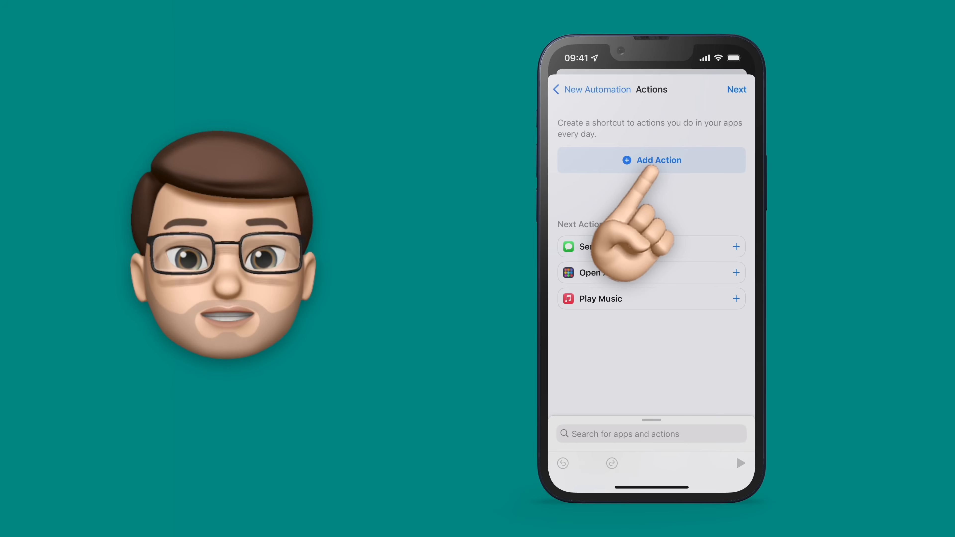
Step: Add a Find Photos action with an album filter
click(659, 160)
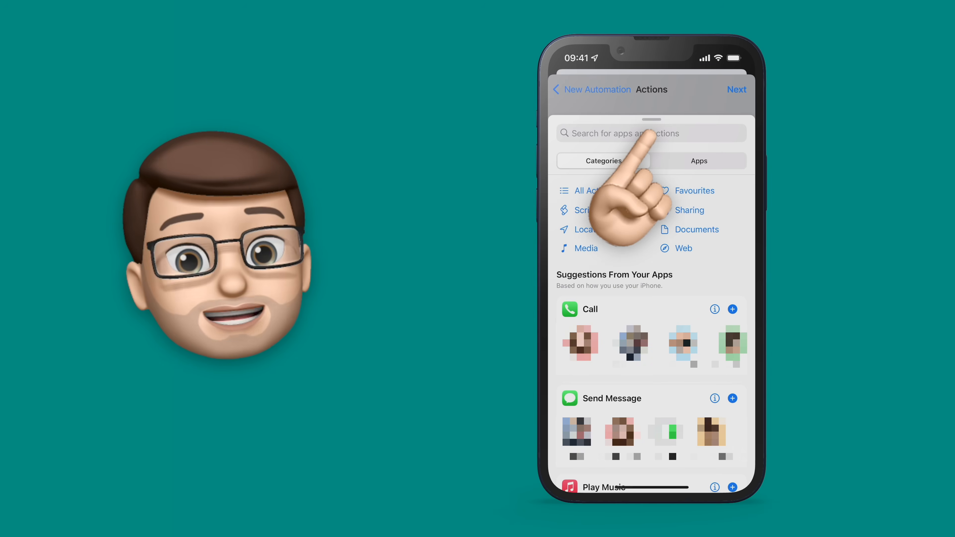
text(Find)
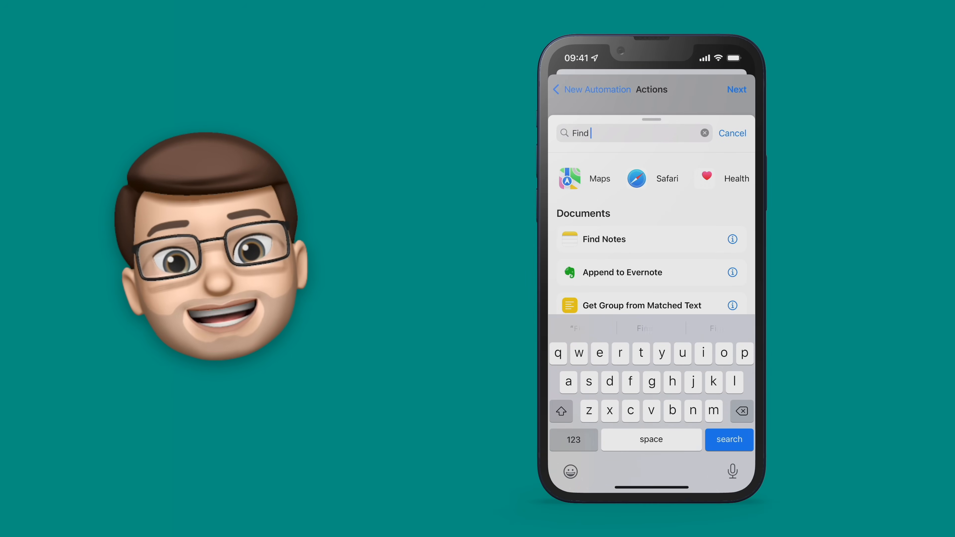
text(pho)
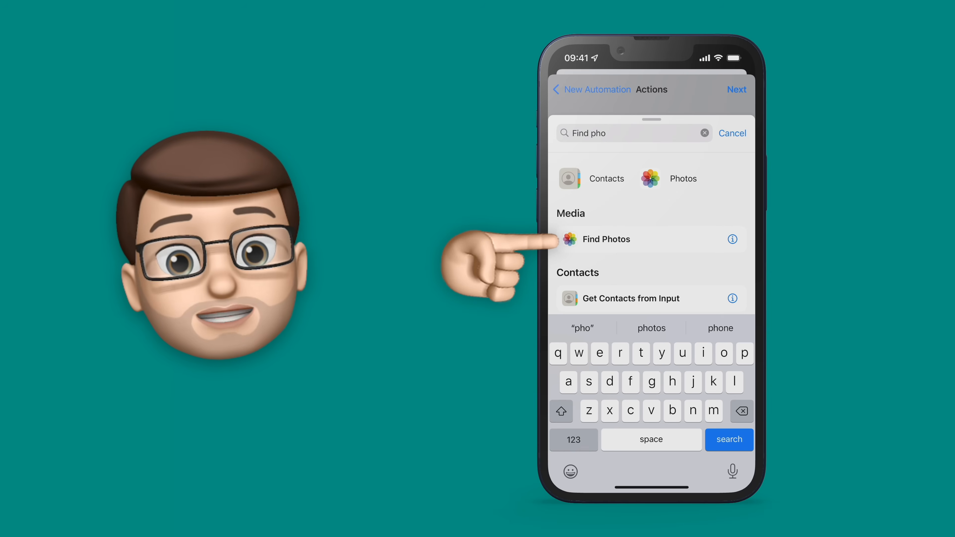
click(607, 240)
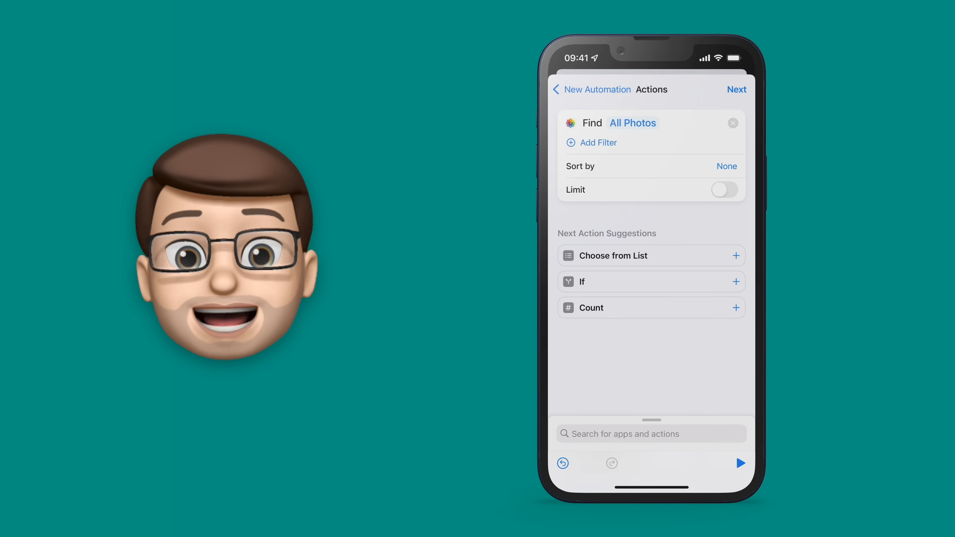
click(591, 142)
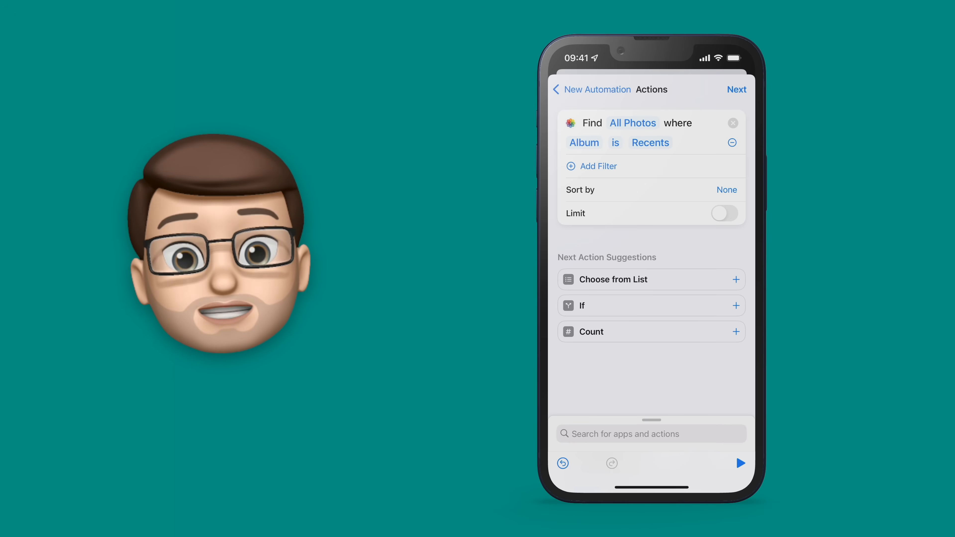
Step: Point the Find Photos filter at the Gym Focus album instead of Recents
click(651, 143)
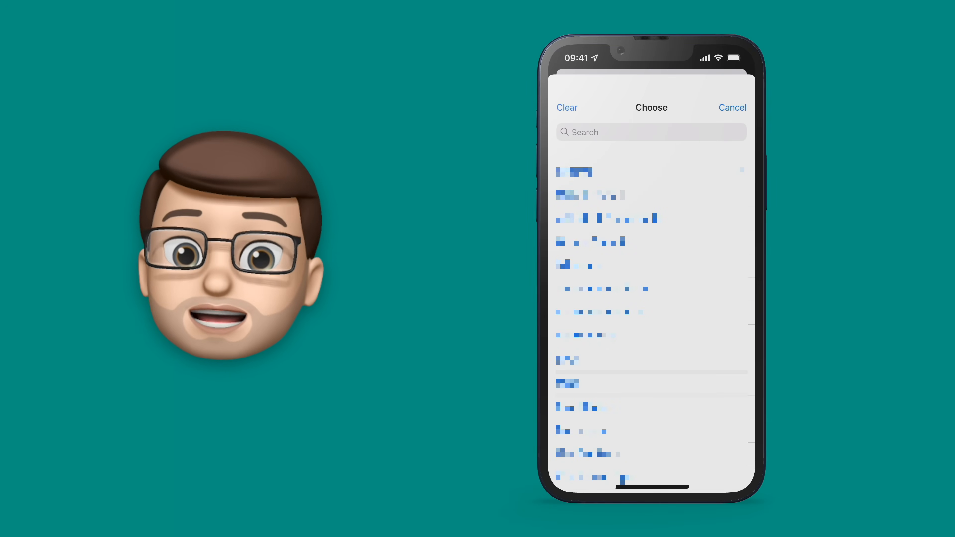
scroll(down, 3)
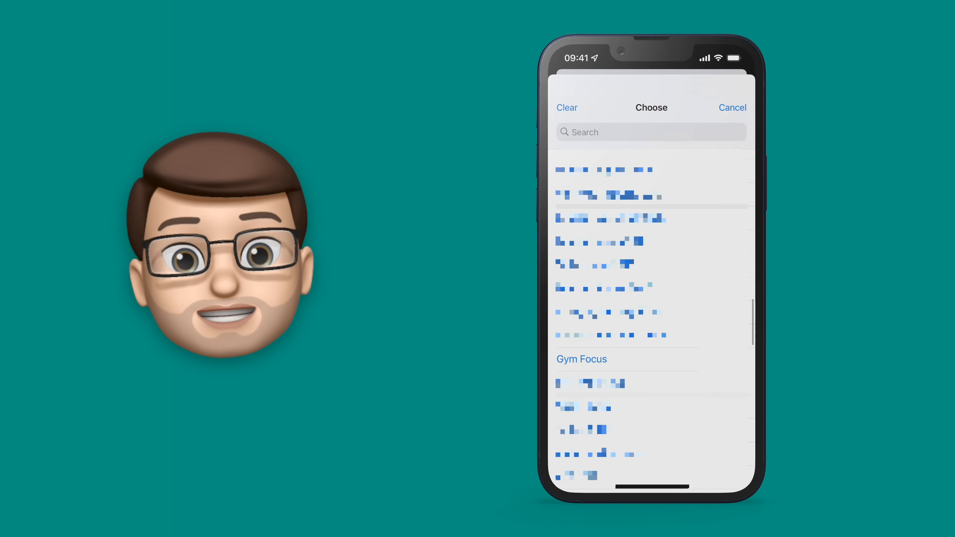
click(582, 359)
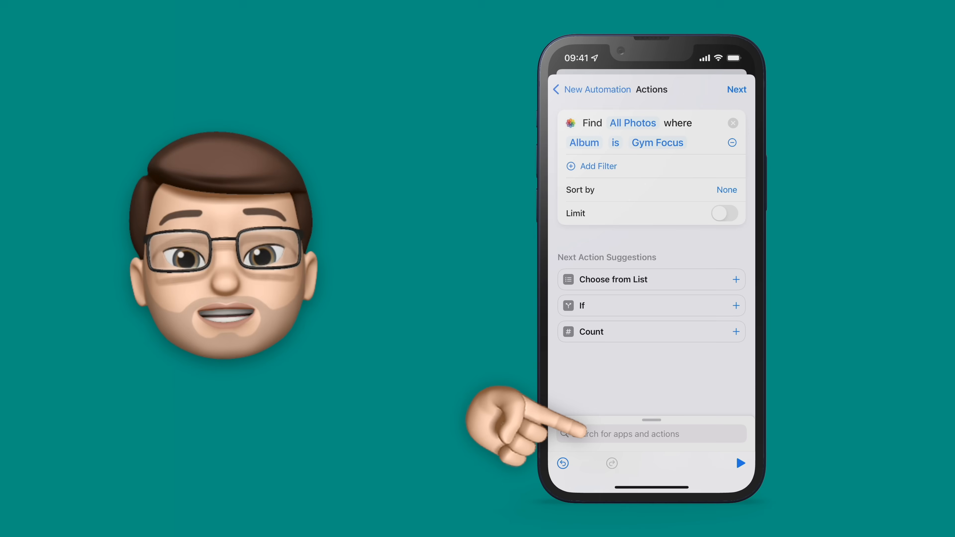
Step: Add a Set Wallpaper action with Show Preview off and Perspective Zoom toggled
click(628, 434)
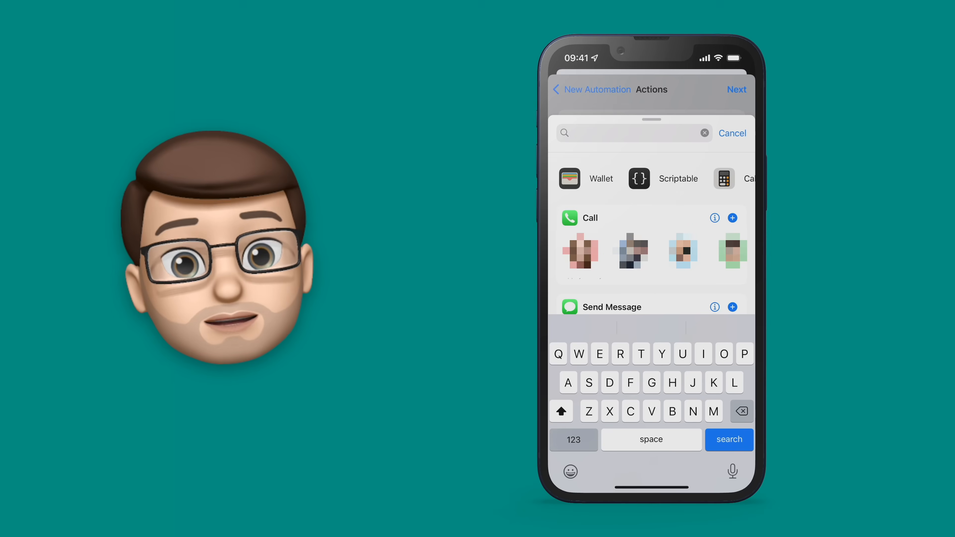
text(Wallpa)
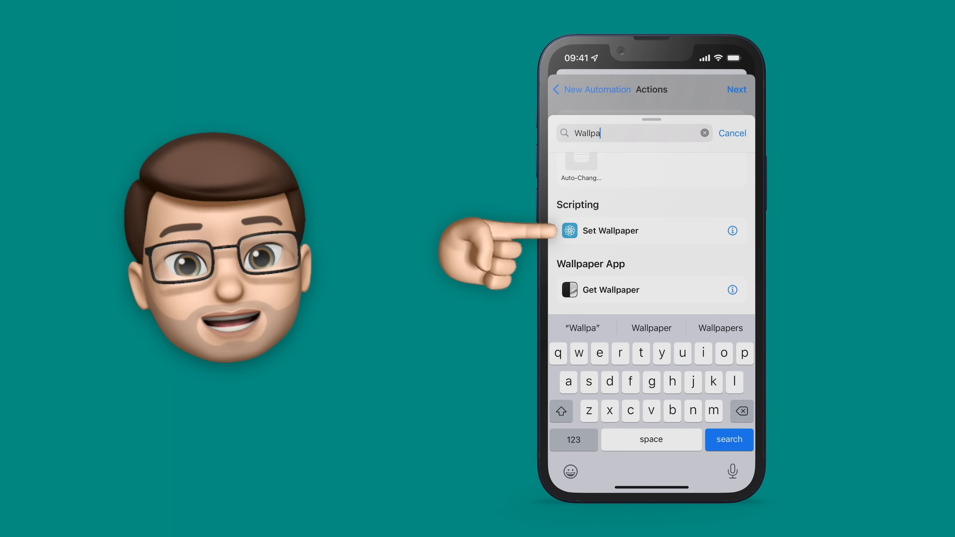
click(610, 231)
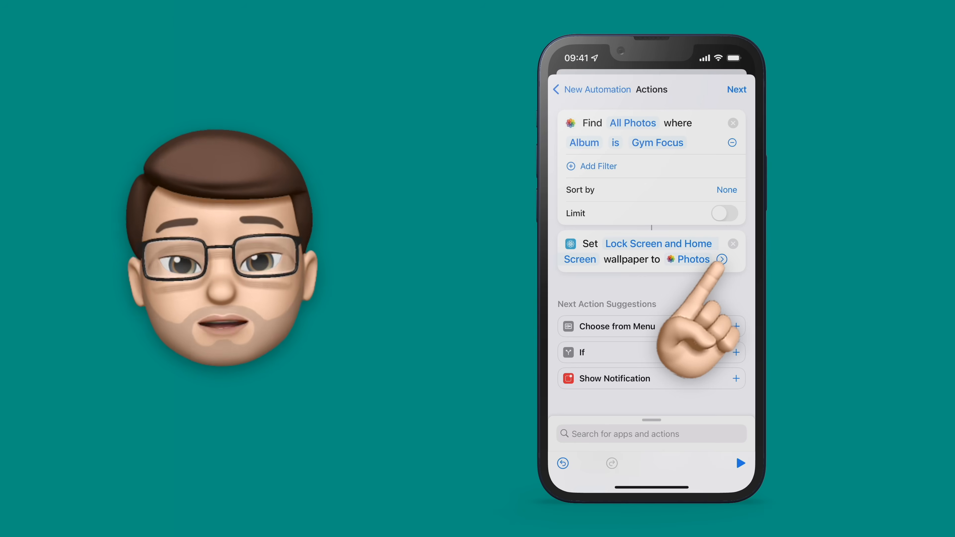
click(722, 259)
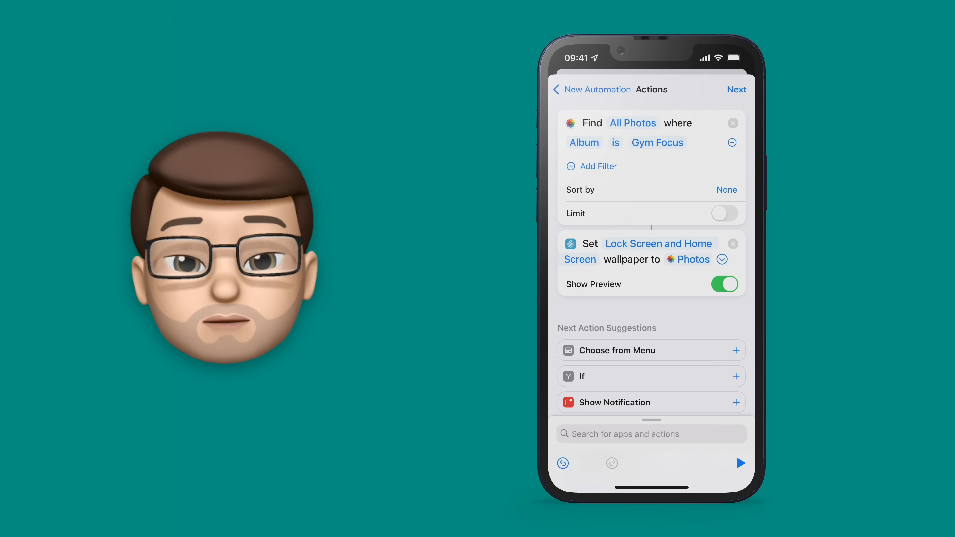
click(724, 284)
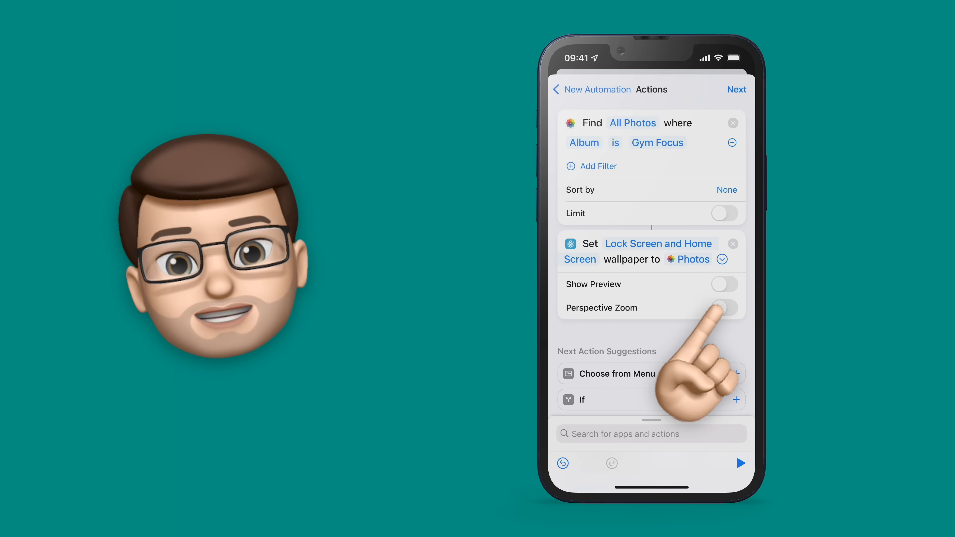
click(724, 307)
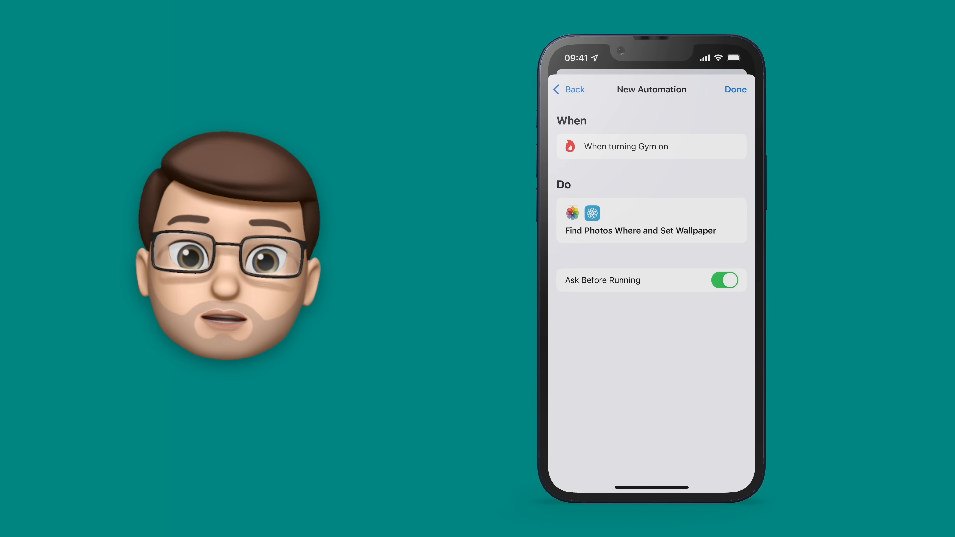
Step: Turn off Ask Before Running, confirm Don't Ask, and save the Gym automation
click(724, 280)
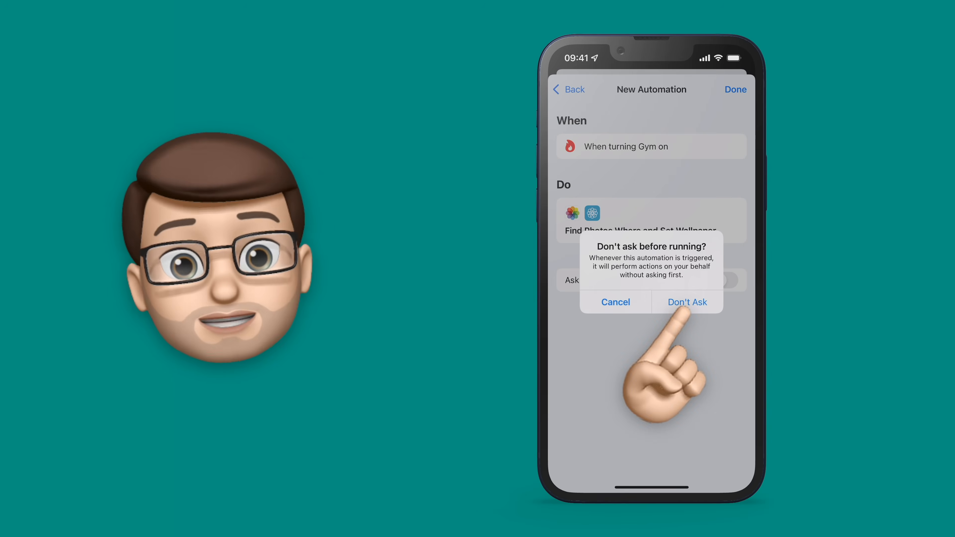
click(688, 302)
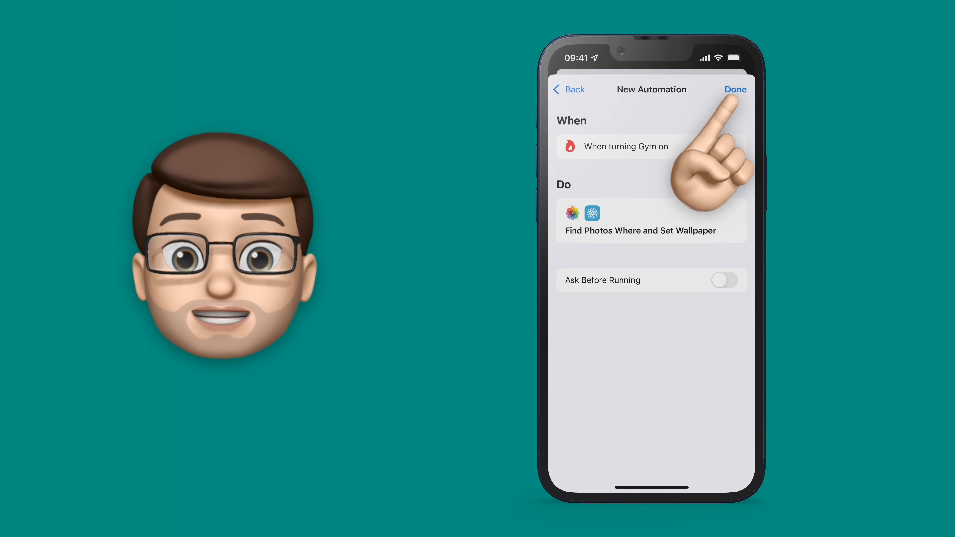
click(735, 89)
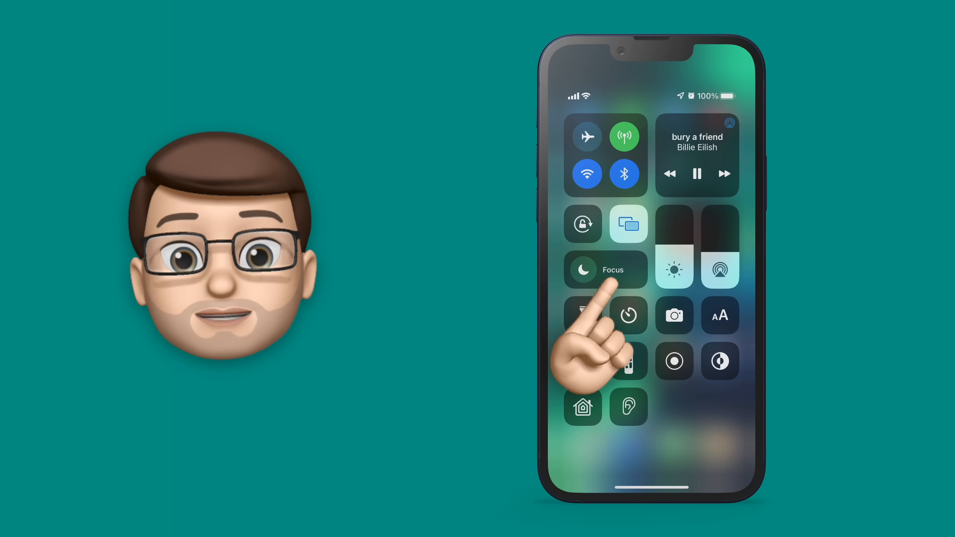
Step: Check the focus modes in Control Center
click(613, 270)
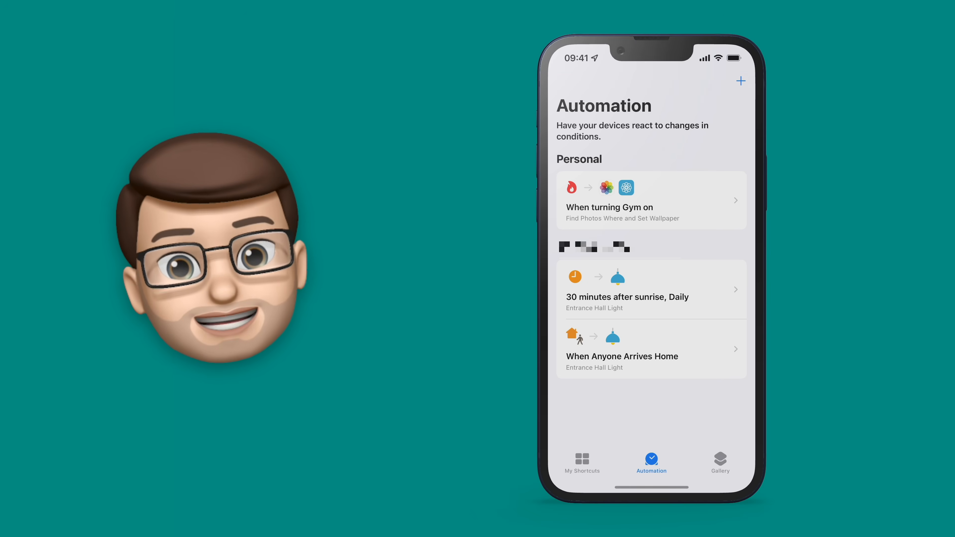
Step: Begin a personal automation triggered when the Personal focus turns on and search for Find Photos
click(740, 80)
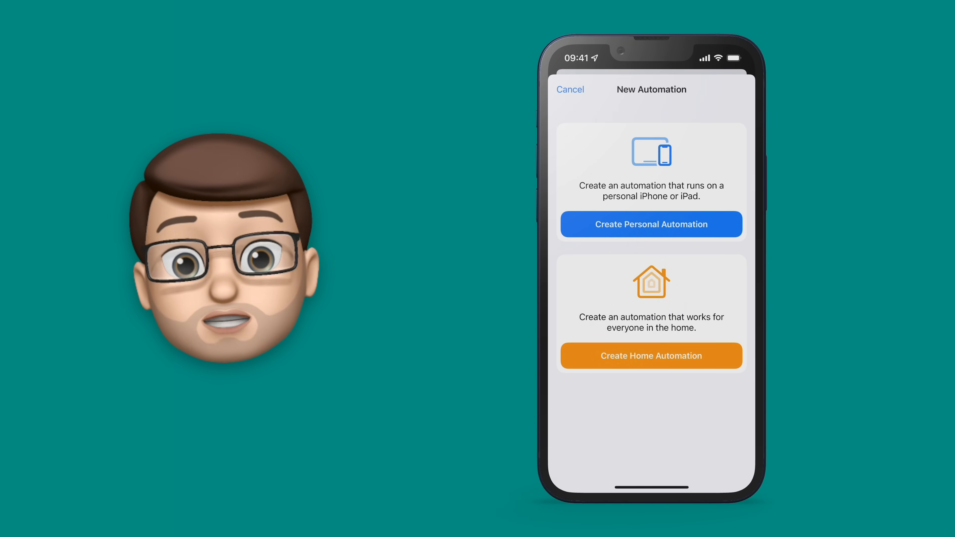
click(651, 225)
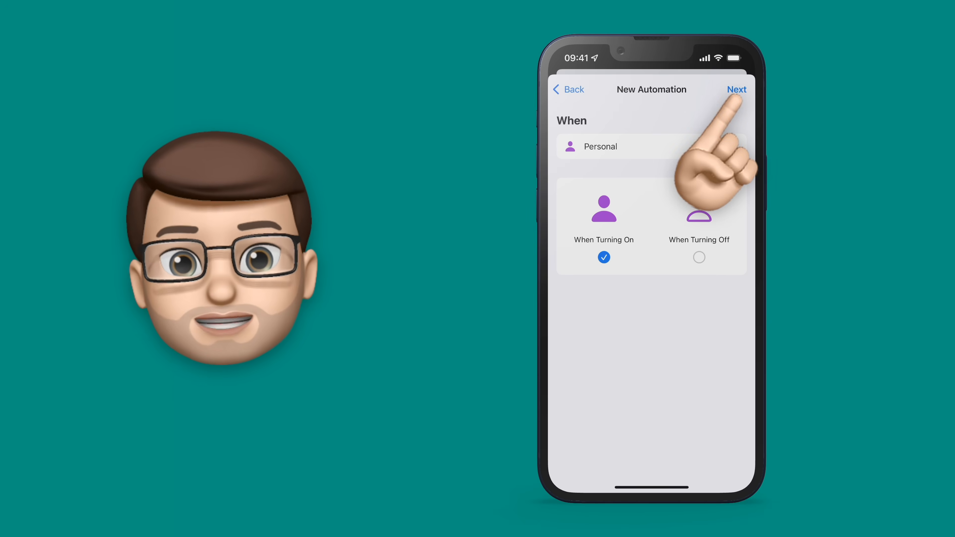
click(737, 90)
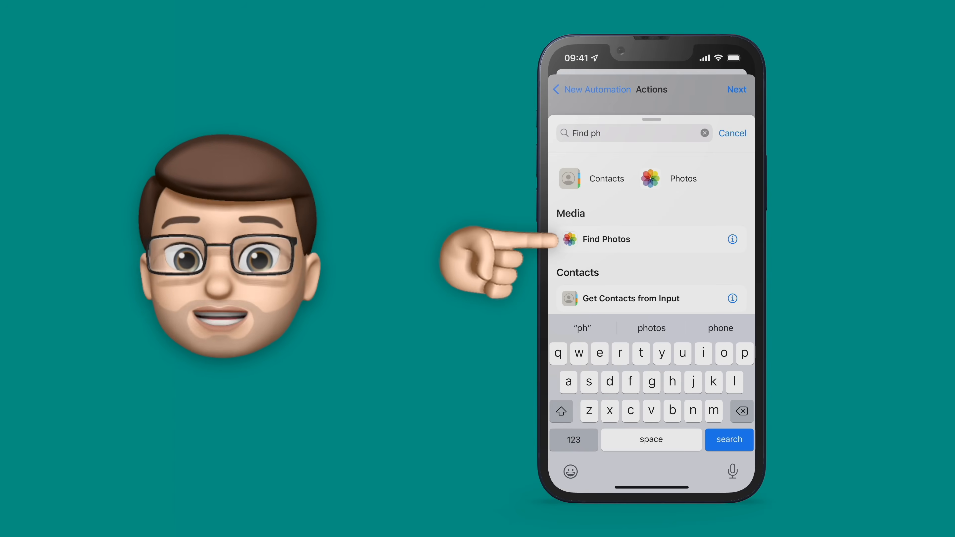
Step: Add Find Photos filtered to the Personal Focus album, then look up Set Wallpaper
click(606, 239)
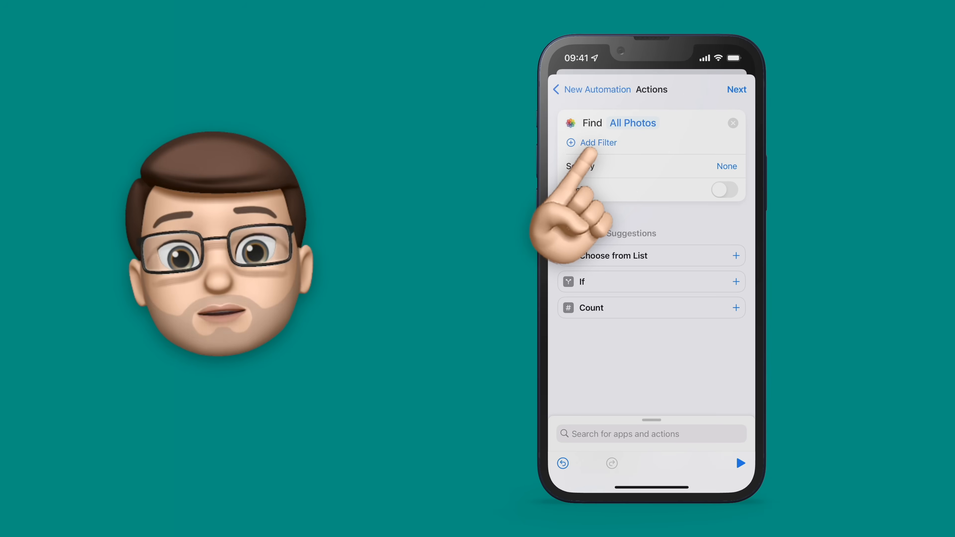
click(598, 142)
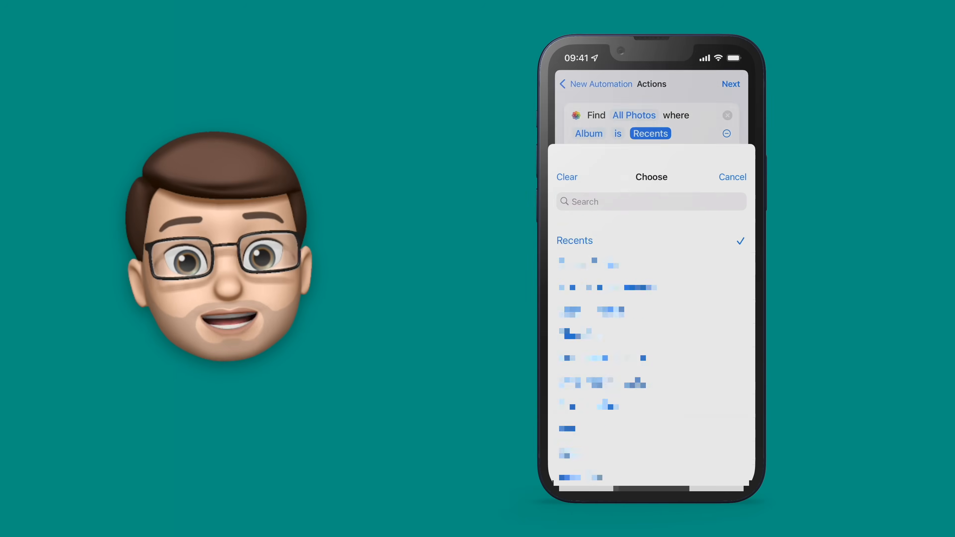
text(Focus)
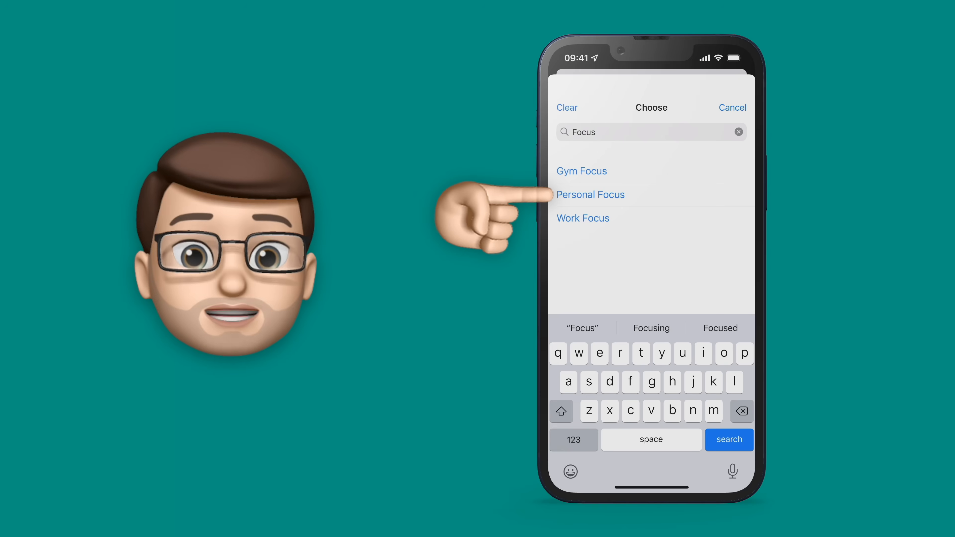
click(591, 194)
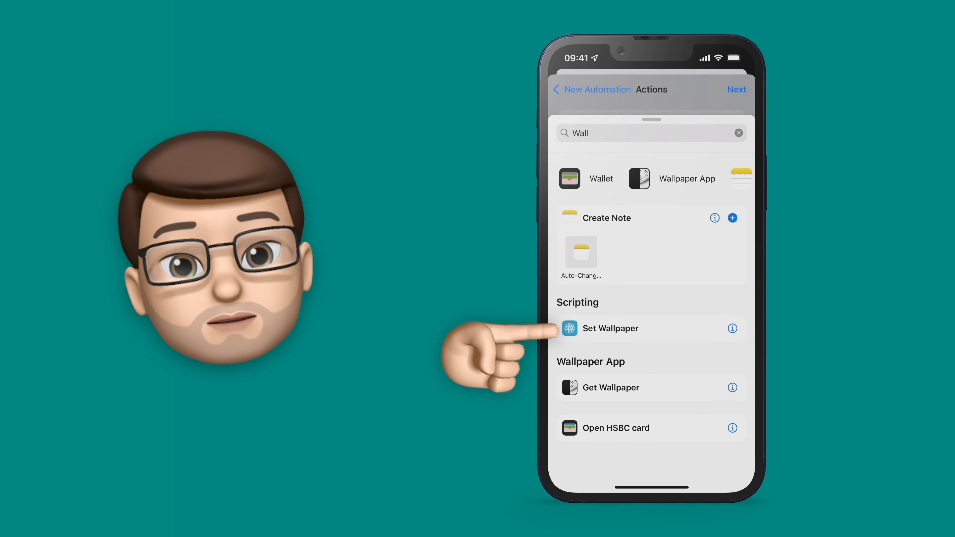
Step: Add Set Wallpaper for Lock and Home Screen with Show Preview off and Perspective Zoom on
click(611, 328)
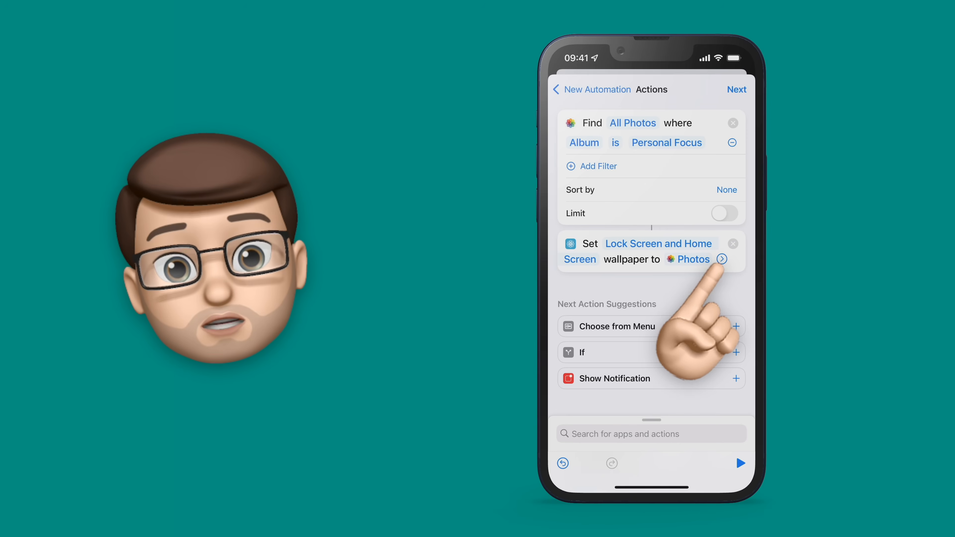
click(721, 259)
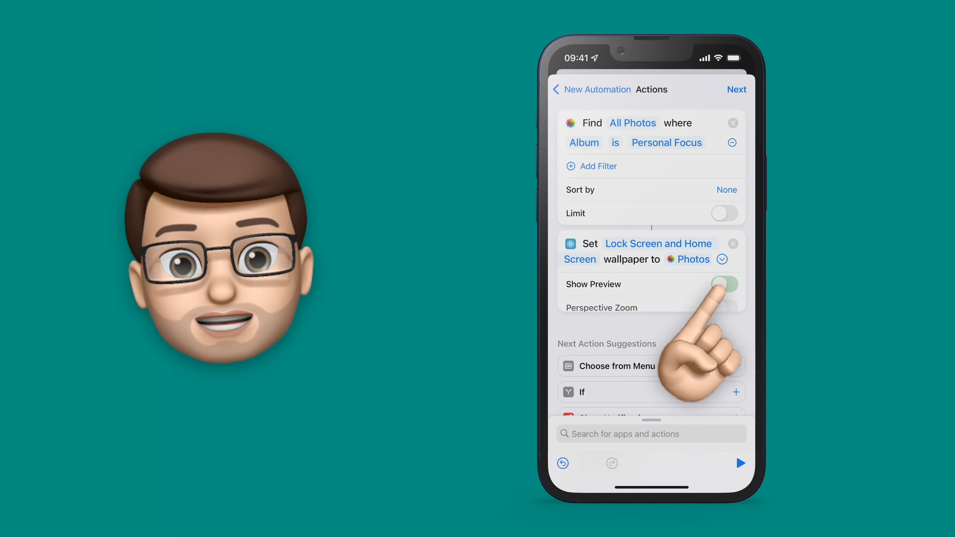
click(724, 283)
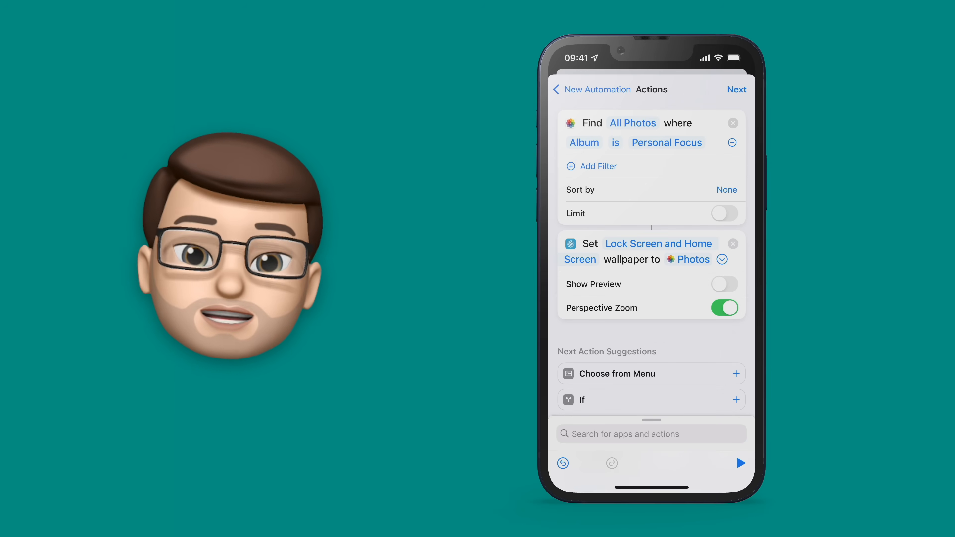
click(737, 90)
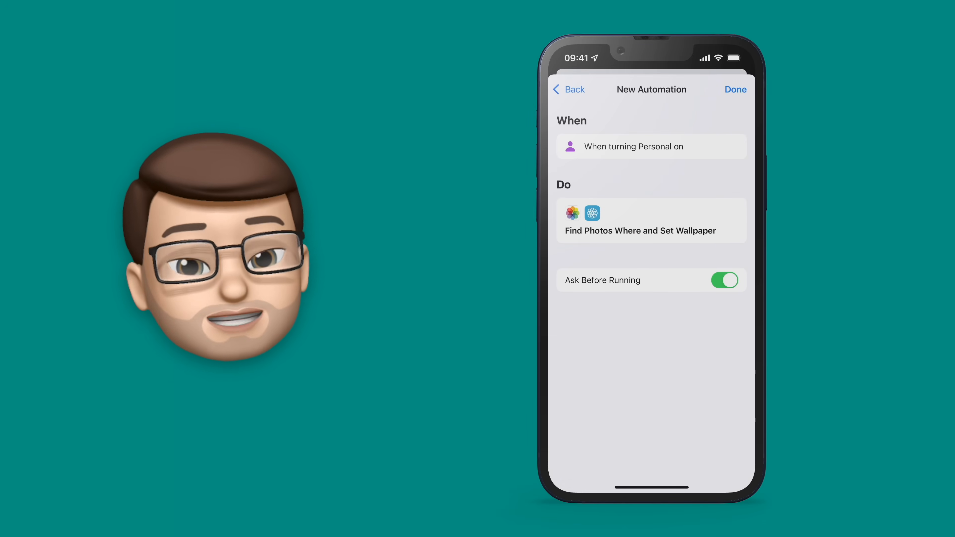
Step: Turn off Ask Before Running, confirm Don't Ask, and finish the Personal automation
click(724, 280)
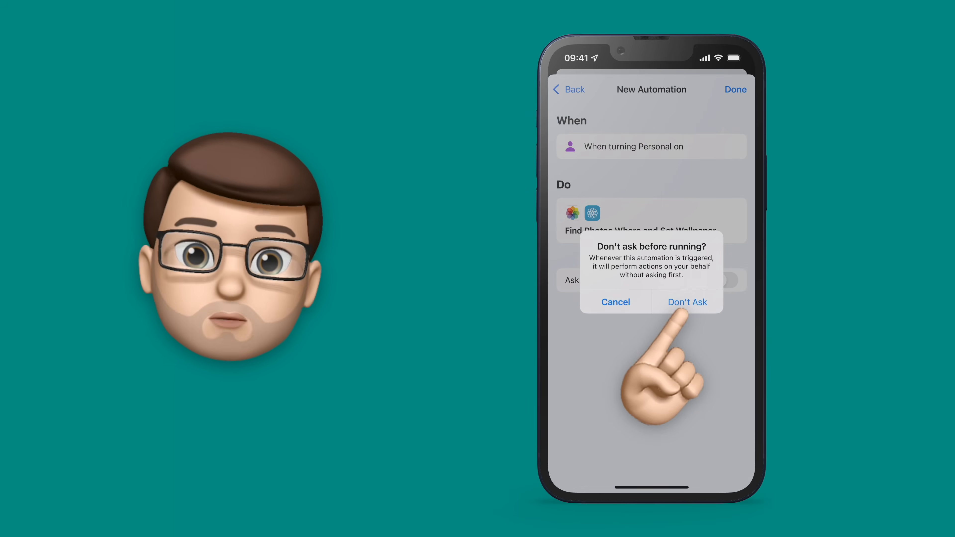
click(687, 303)
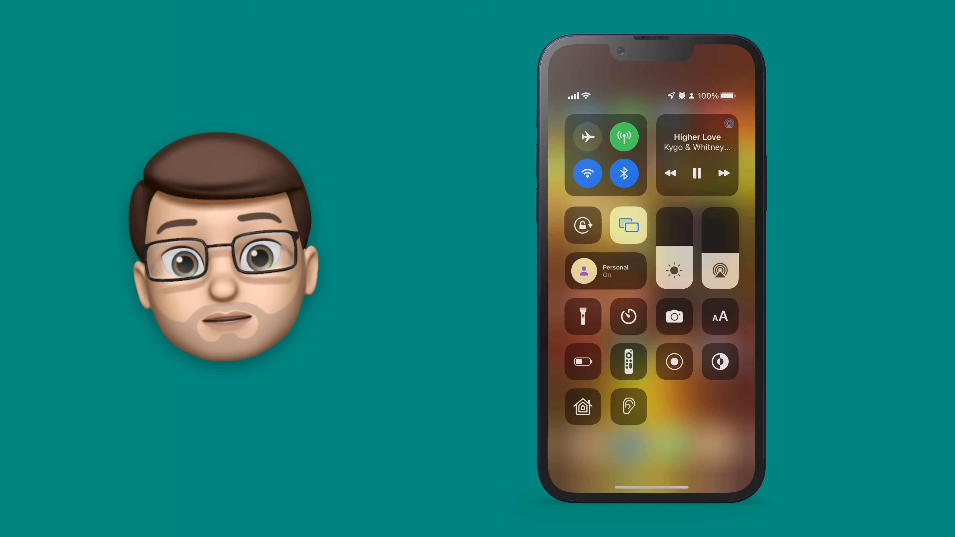
Step: From the Control Center focus list, make Gym the active focus so the wallpaper changes to golden tones
click(605, 270)
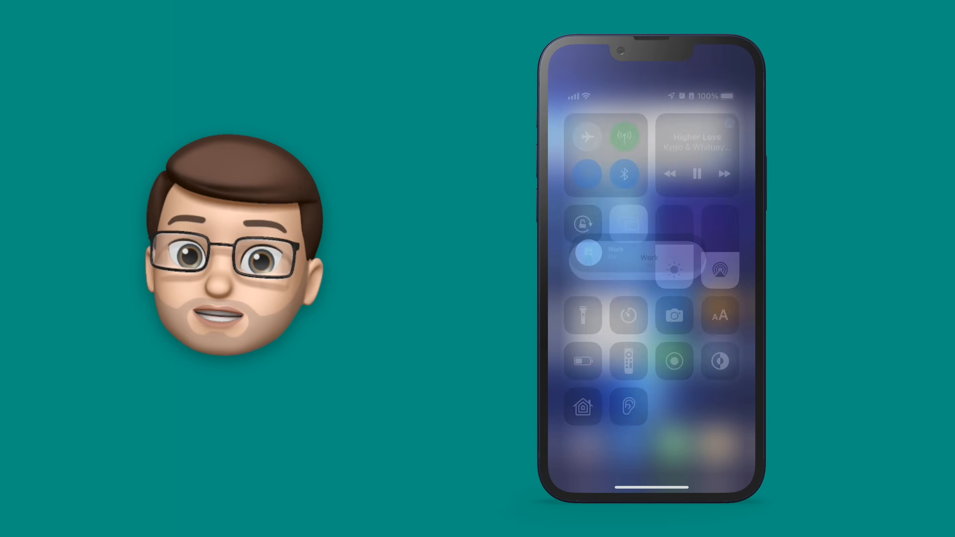
click(617, 259)
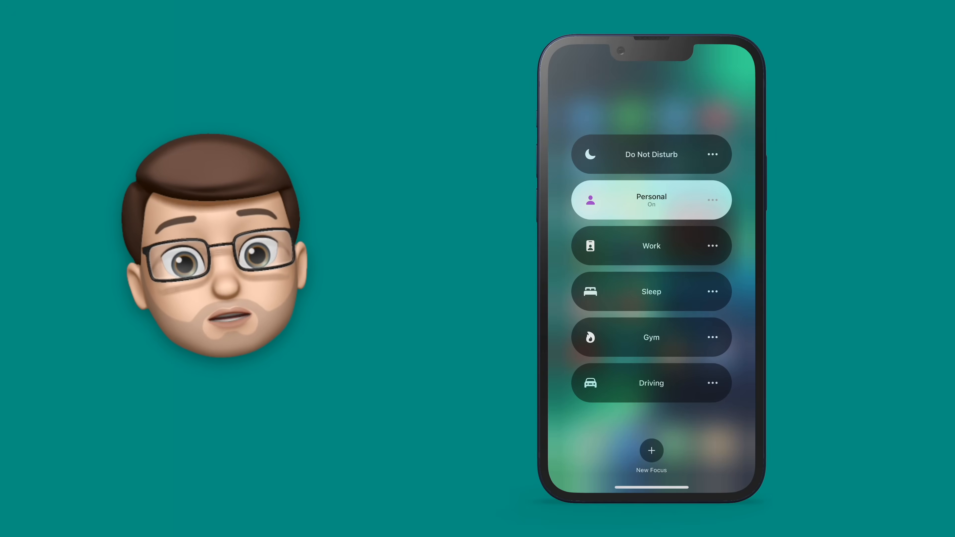
click(651, 337)
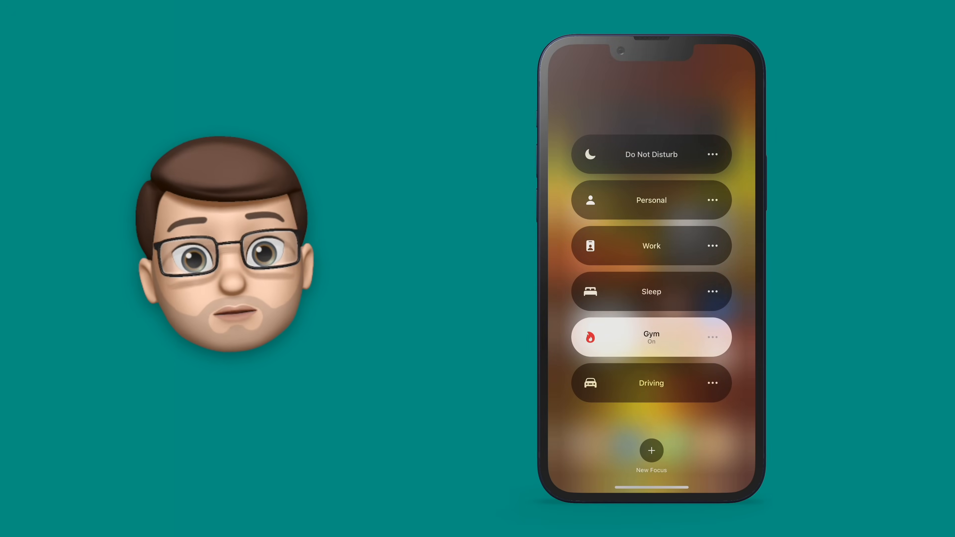